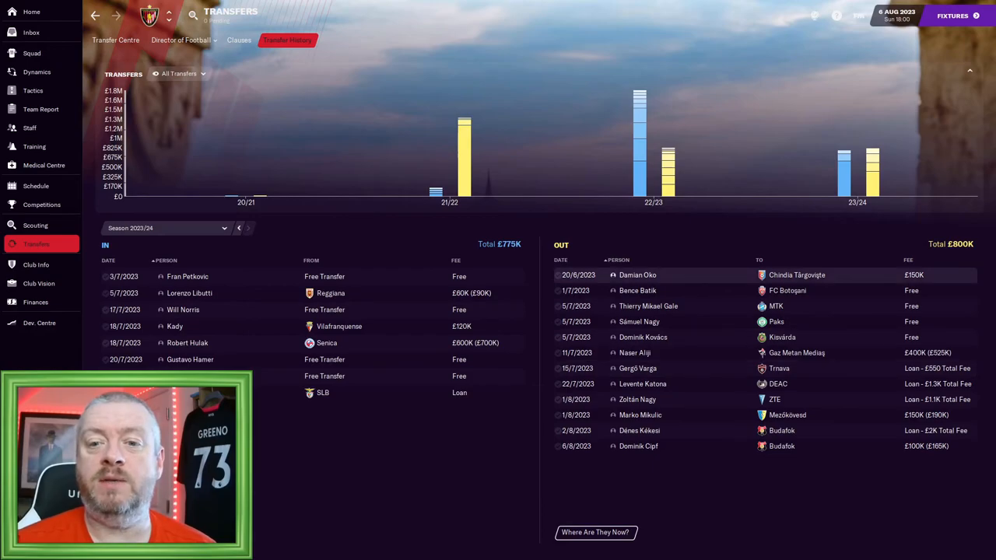
Tell the whole room 'I am not happy with your performance out there' and start the second half
{"action": "left_click", "coordinate": [637, 274]}
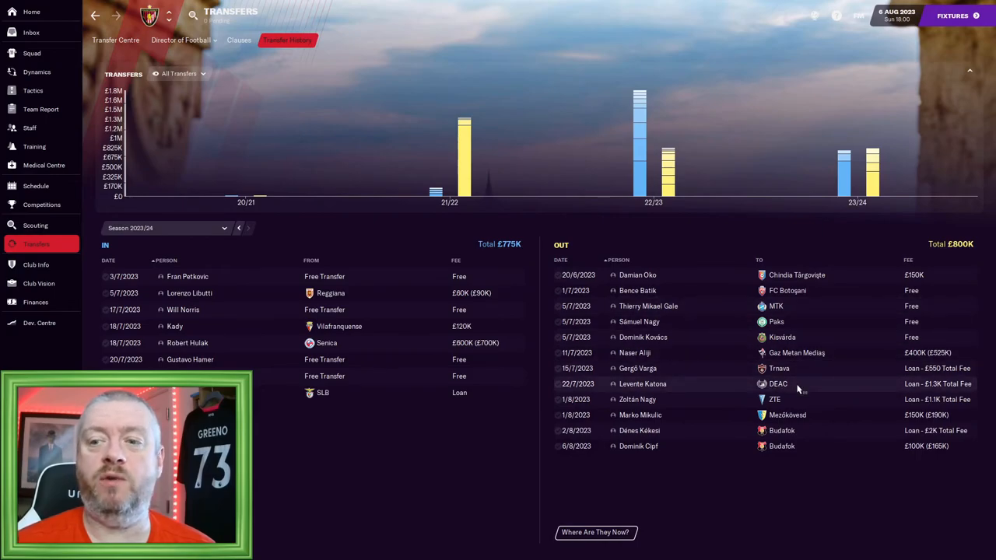
{"action": "mouse_move", "coordinate": [612, 353]}
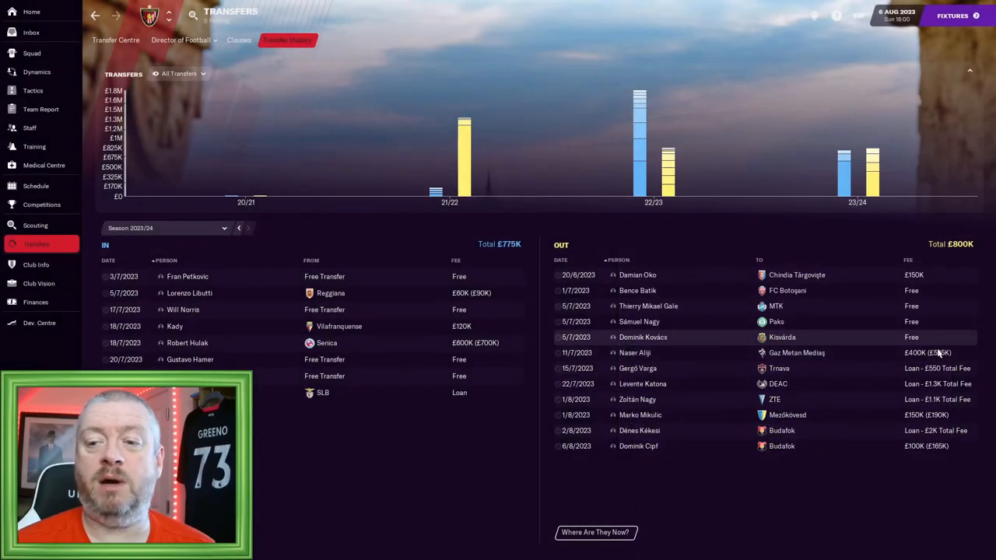
{"action": "mouse_move", "coordinate": [731, 458]}
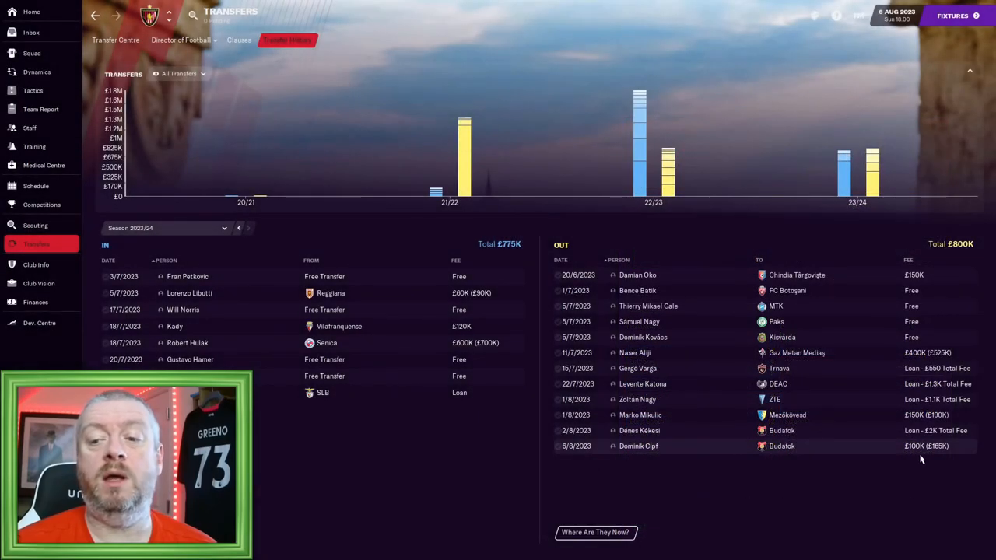
{"action": "mouse_move", "coordinate": [926, 446]}
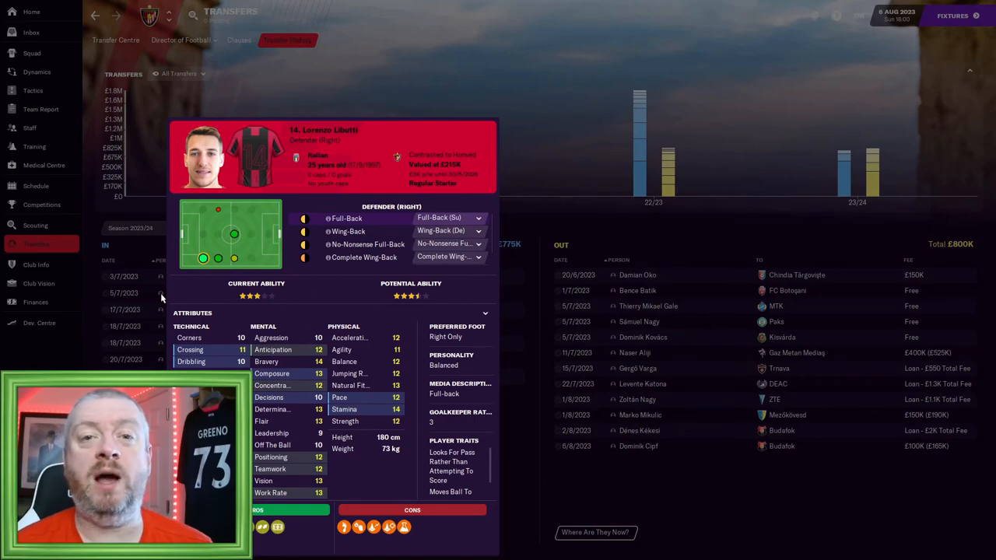
{"action": "mouse_move", "coordinate": [149, 298]}
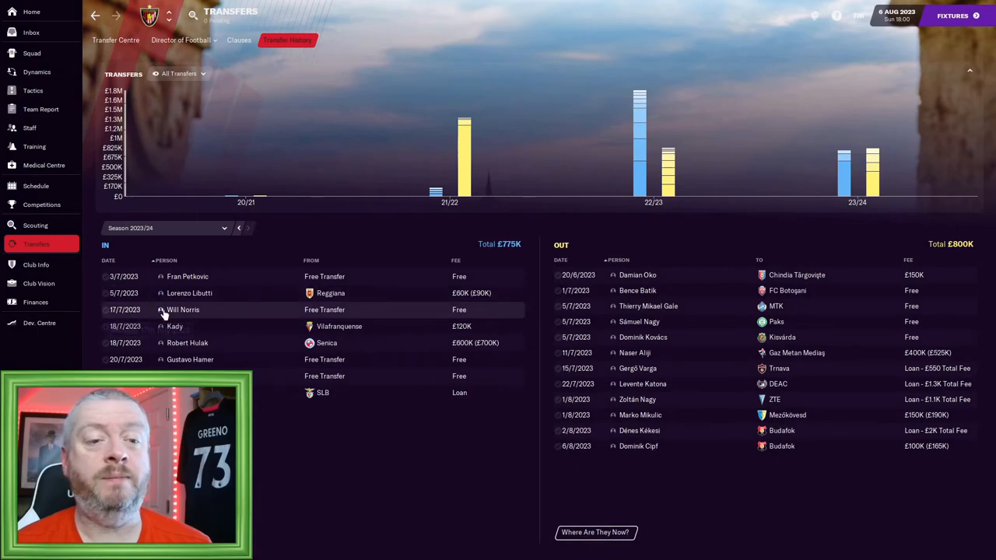
{"action": "left_click", "coordinate": [183, 310]}
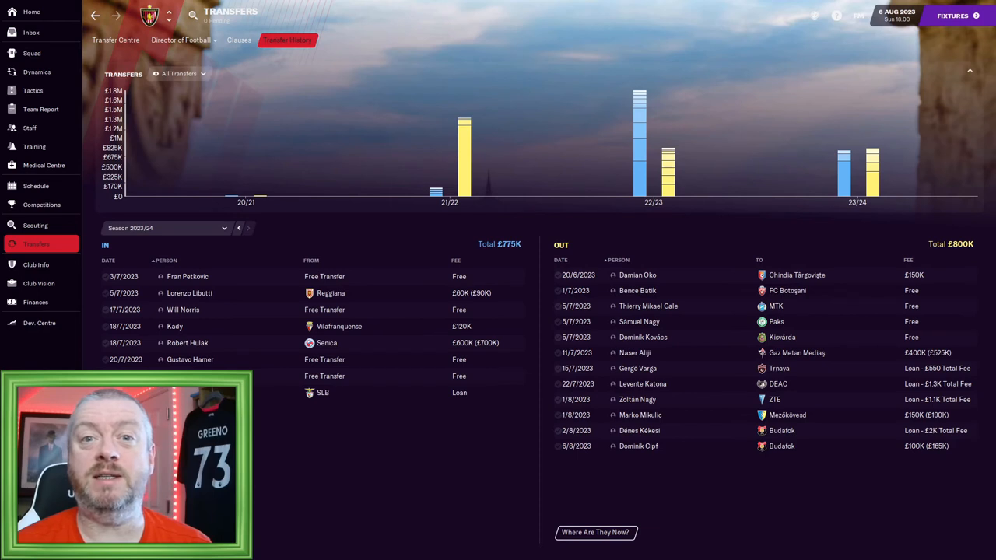
{"action": "left_click", "coordinate": [38, 283]}
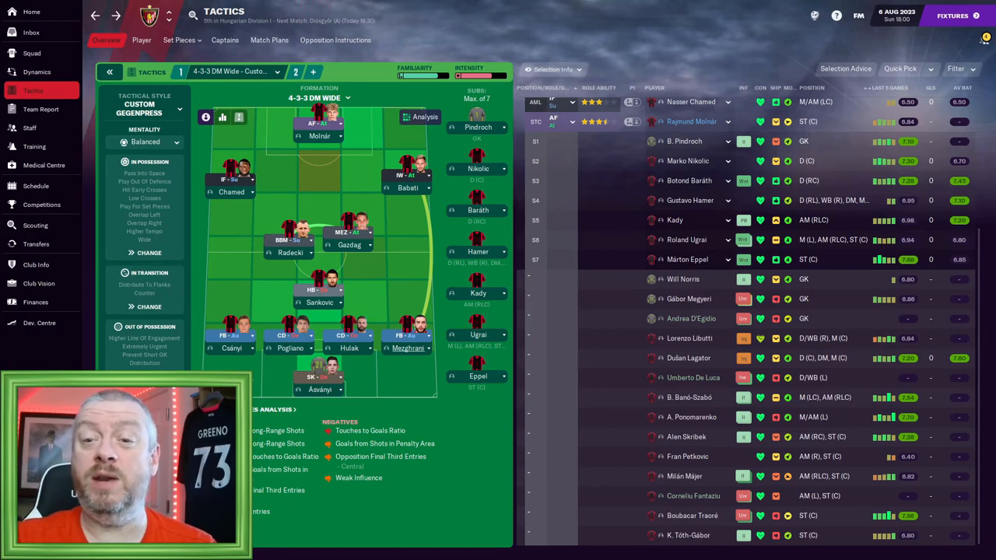
{"action": "mouse_move", "coordinate": [693, 377]}
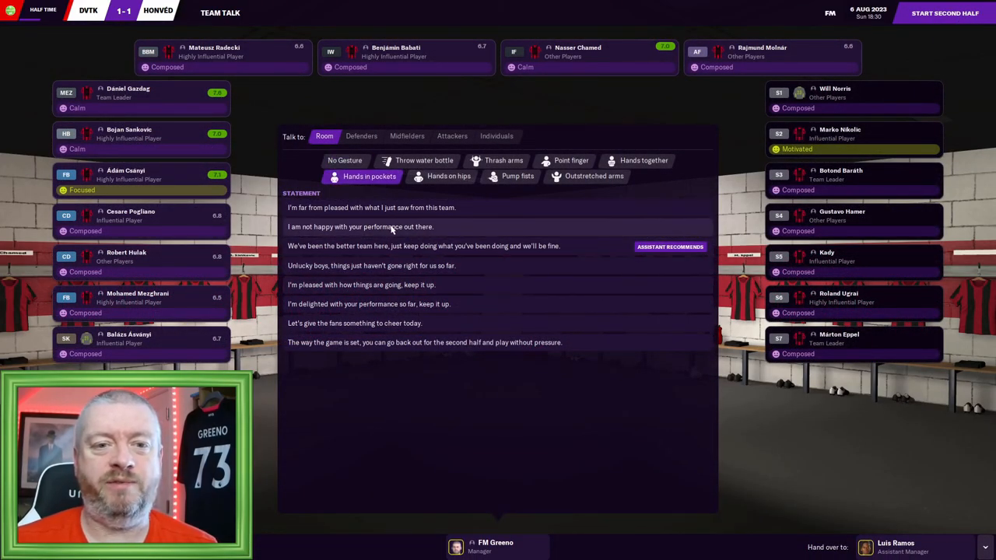
{"action": "left_click", "coordinate": [361, 227]}
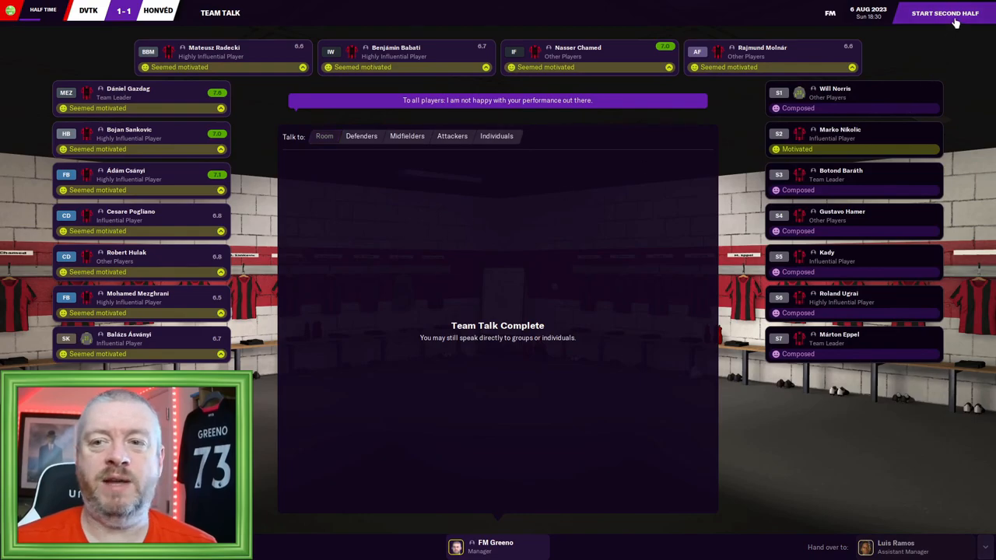
{"action": "left_click", "coordinate": [945, 13]}
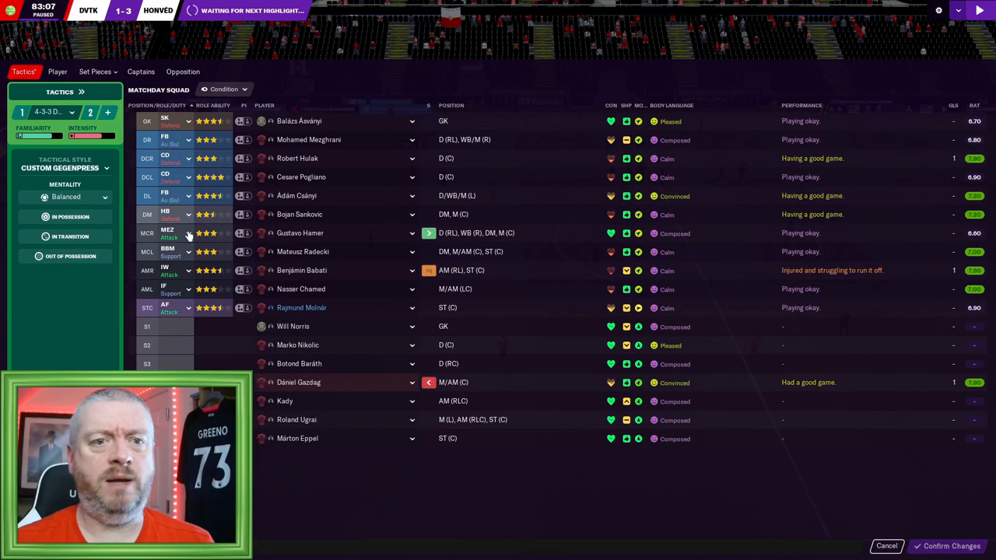
{"action": "mouse_move", "coordinate": [211, 337]}
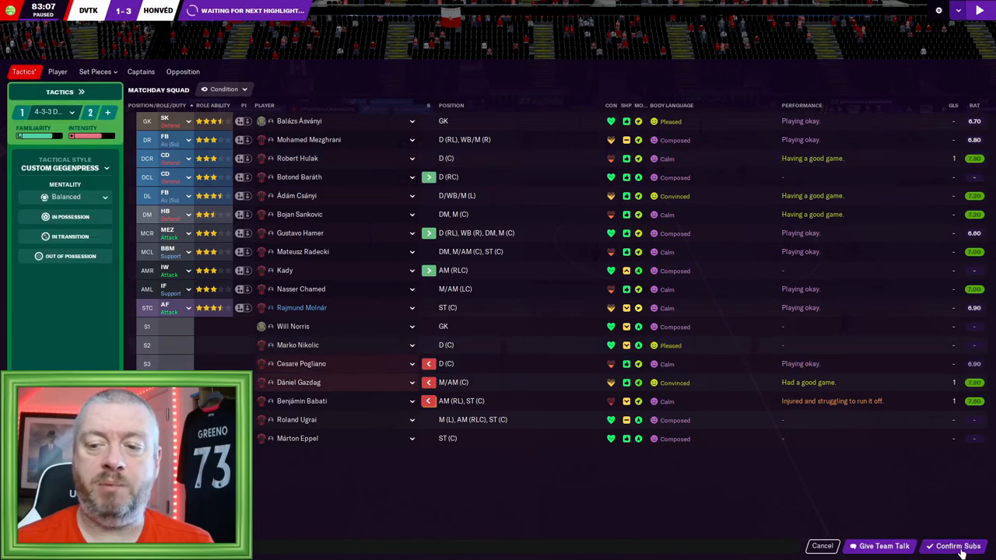
Confirm the substitutions: Hamer for Gazdag, Baráth for Pogliano, Kady for Babati
{"action": "left_click", "coordinate": [951, 545]}
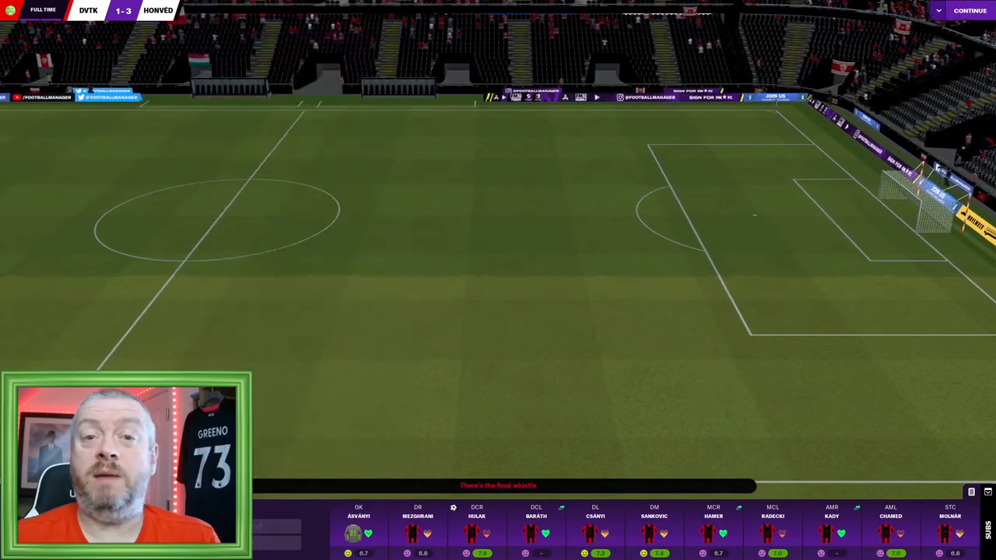
Continue past the full-time screen after the 3-1 result at Diósgyőr
{"action": "left_click", "coordinate": [970, 10]}
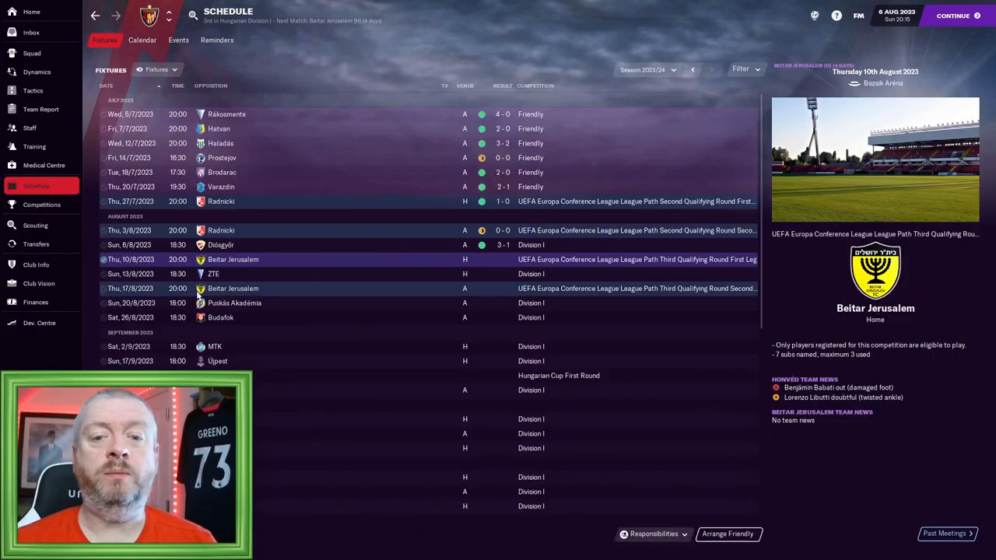
Scroll the fixture list down to the August and September matches, including Fehérvár FC away
{"action": "scroll", "scroll_direction": "down", "scroll_amount": 3}
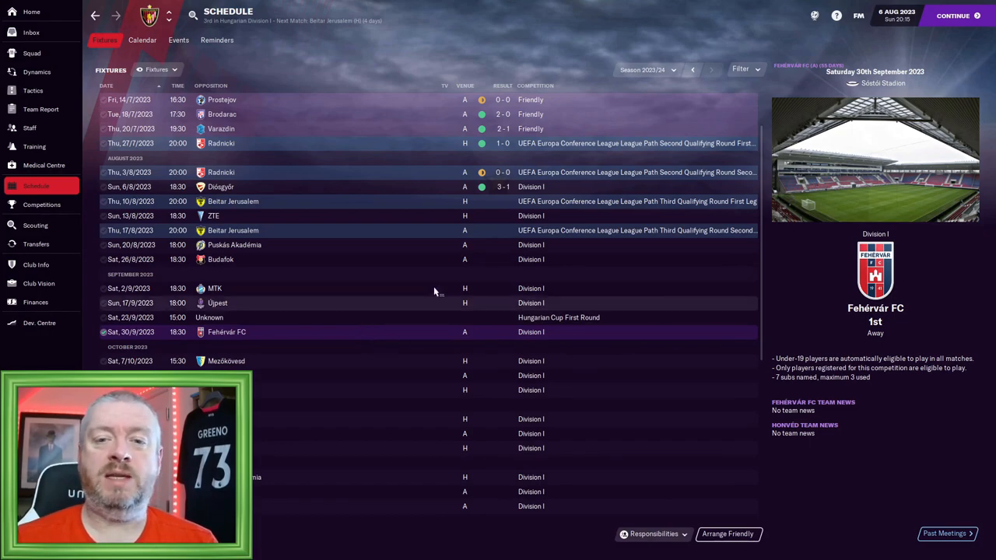
{"action": "mouse_move", "coordinate": [333, 295]}
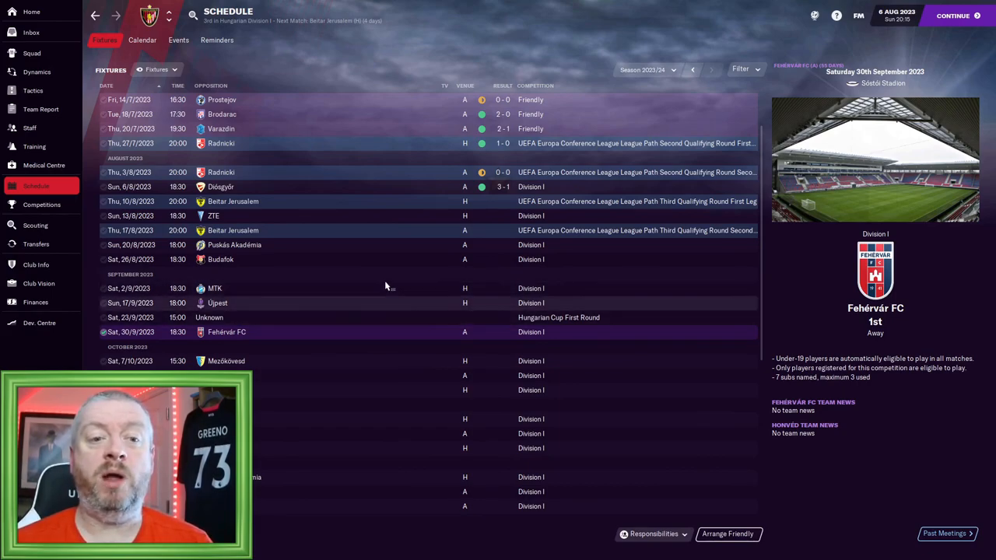
{"action": "mouse_move", "coordinate": [391, 341]}
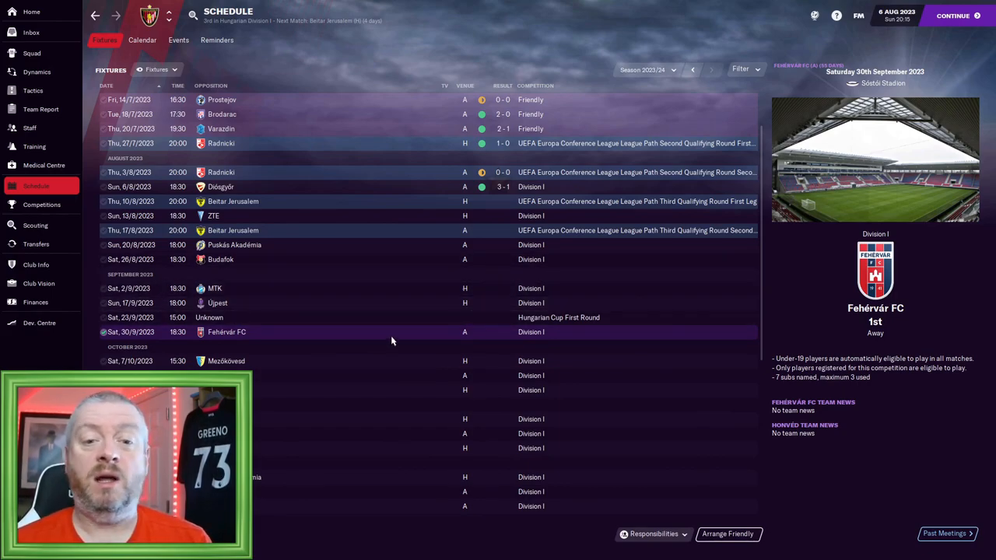